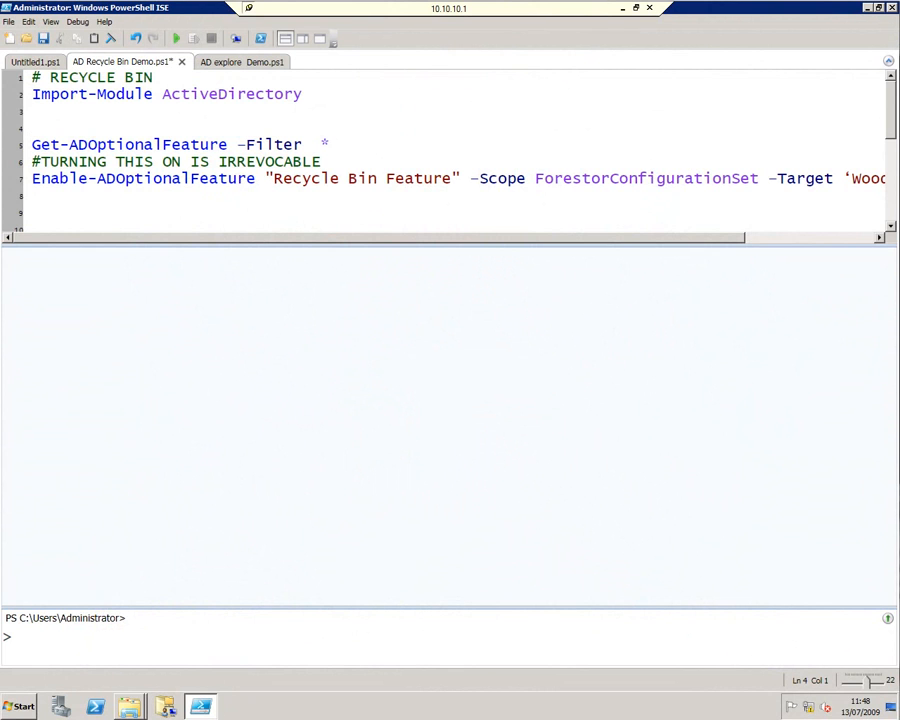
Run Get-ADOptionalFeature -Filter * and inspect the Recycle Bin Feature's empty EnabledScopes value.
left_click(34, 128)
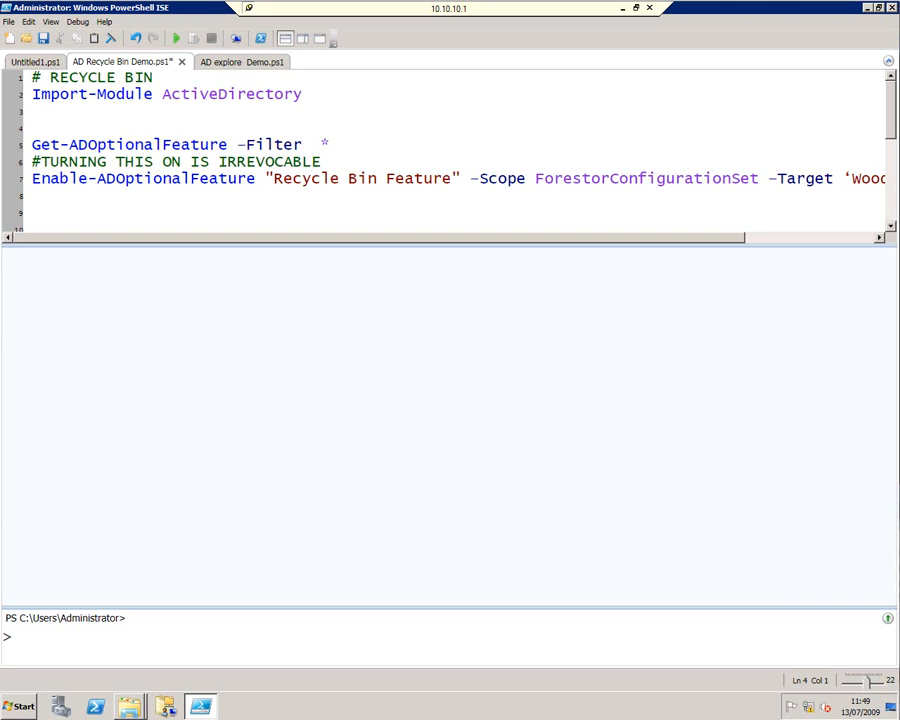
left_click(332, 144)
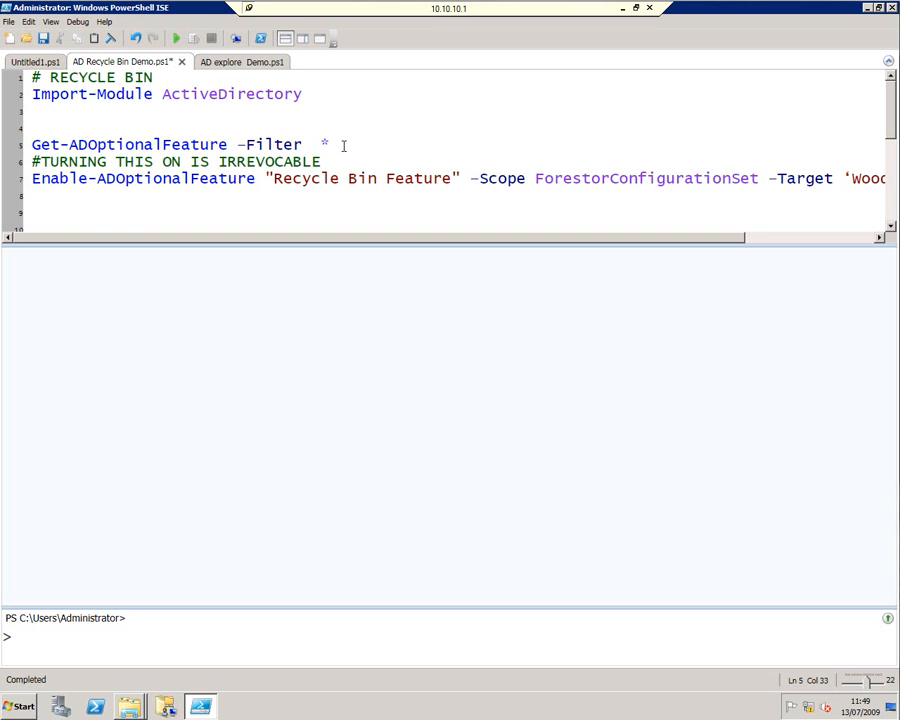
left_click_drag(328, 144, 104, 144)
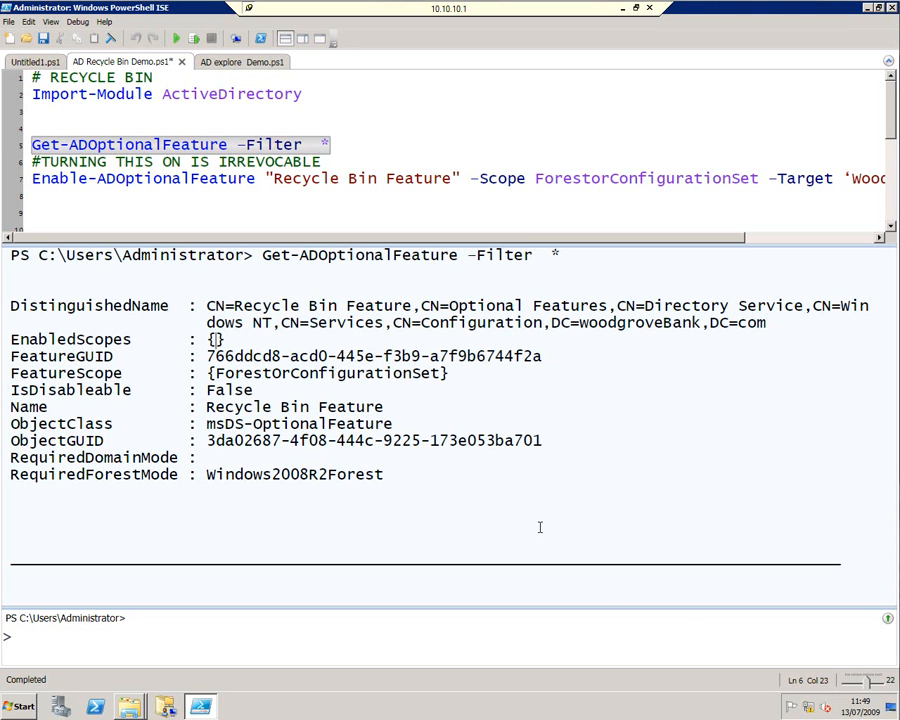
mouse_move(172, 296)
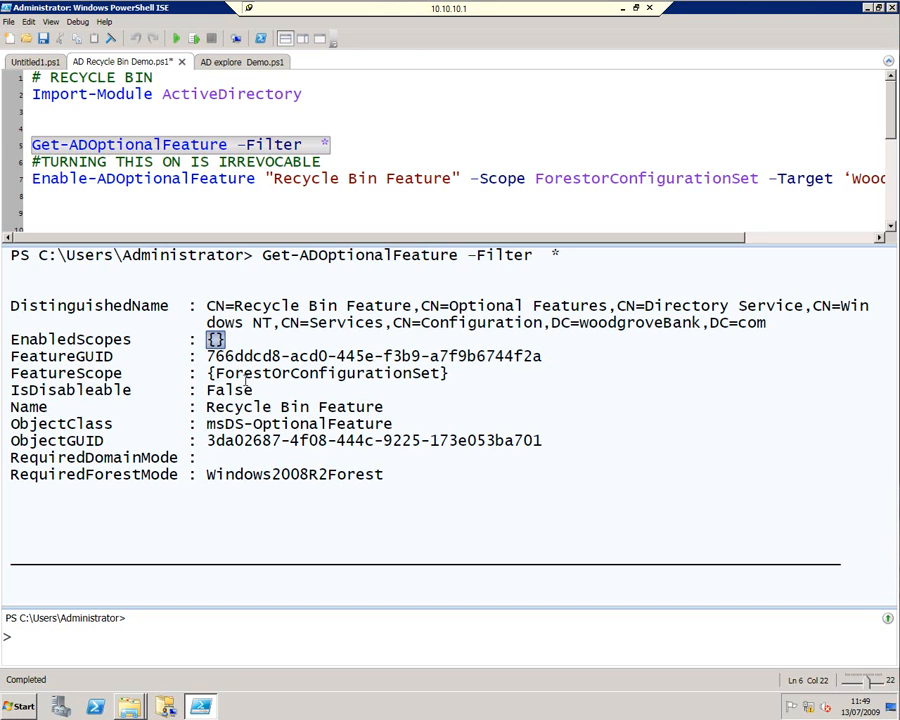
double_click(228, 388)
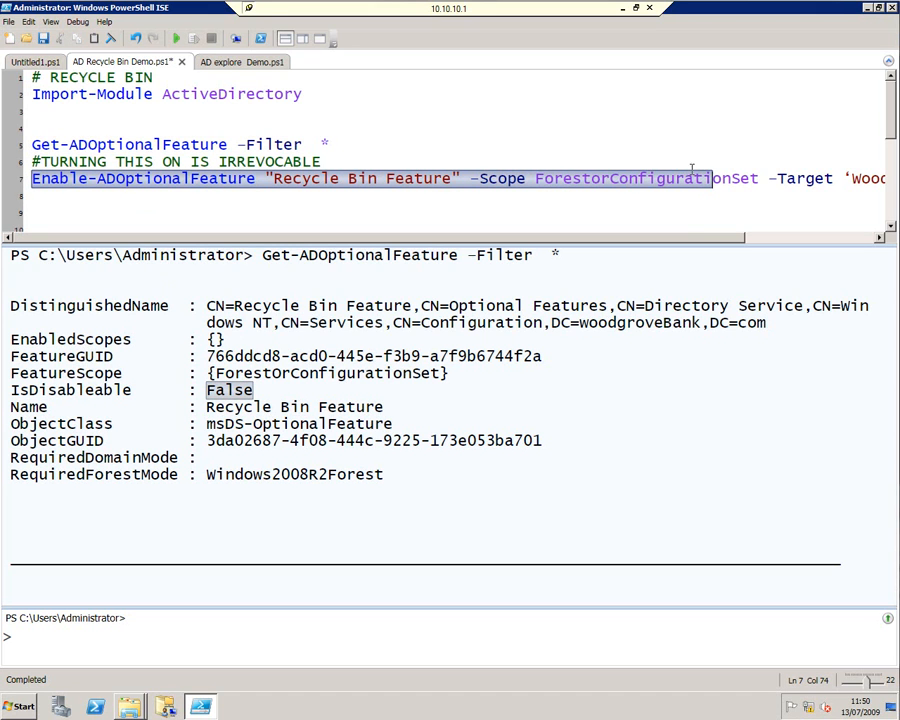
scroll("right", 3)
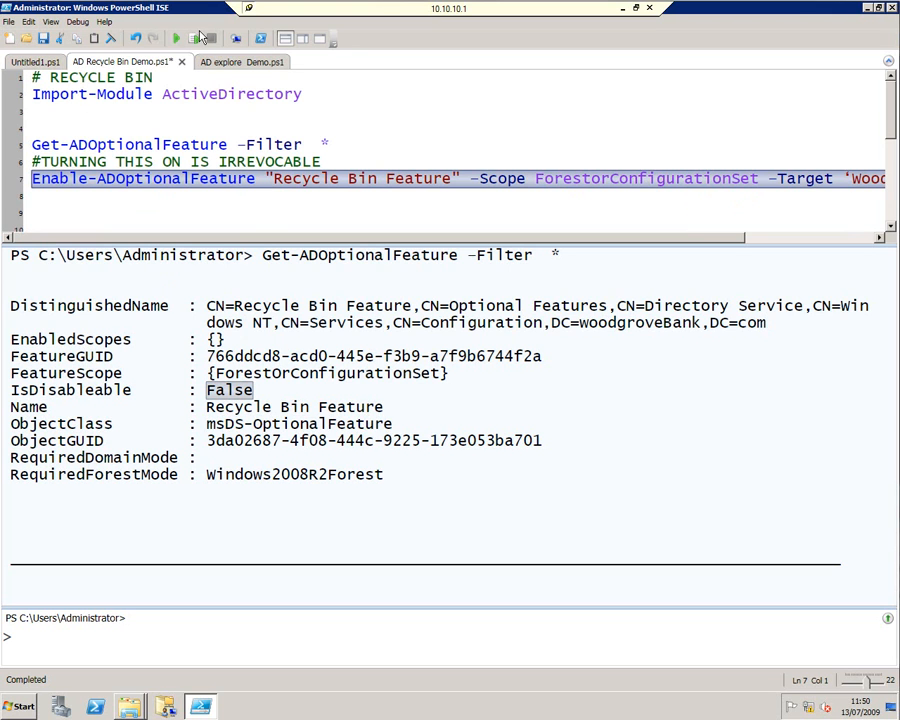
Run Enable-ADOptionalFeature for the Recycle Bin Feature and confirm the irreversible-change warning.
left_click(176, 38)
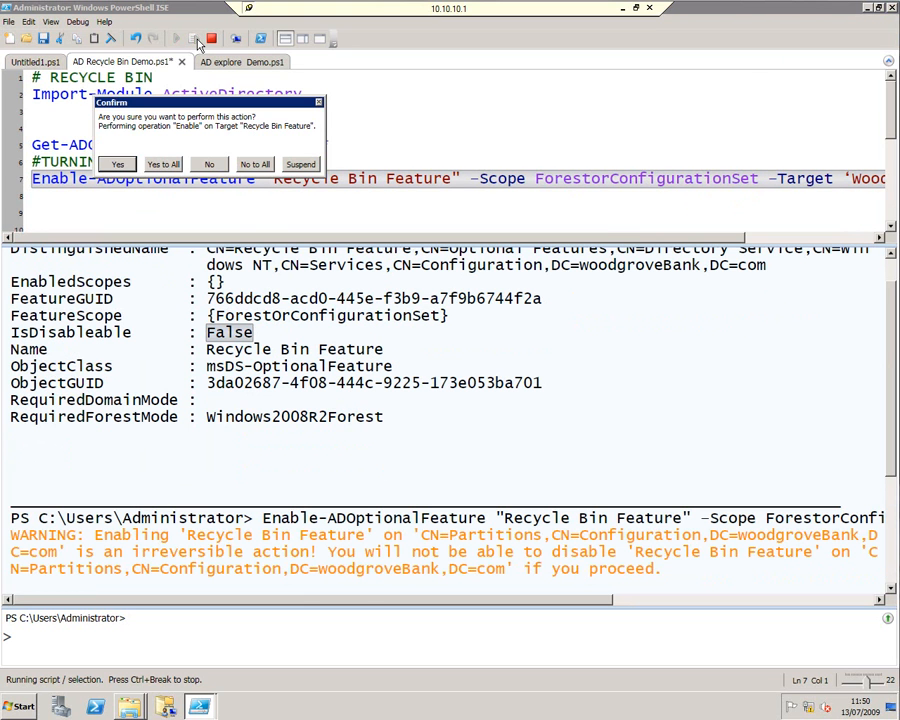
mouse_move(218, 150)
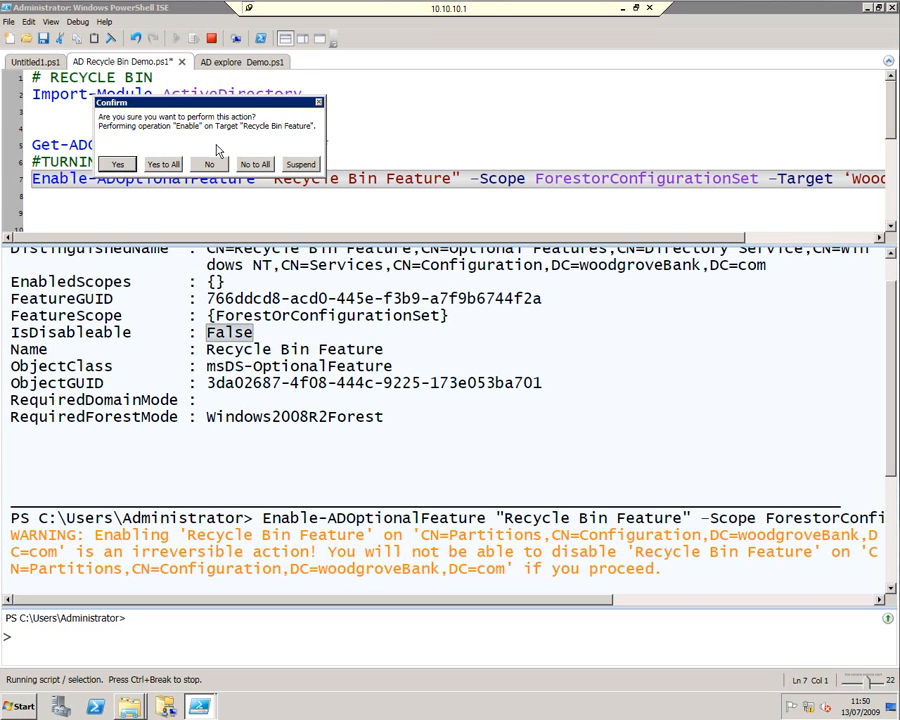
mouse_move(208, 164)
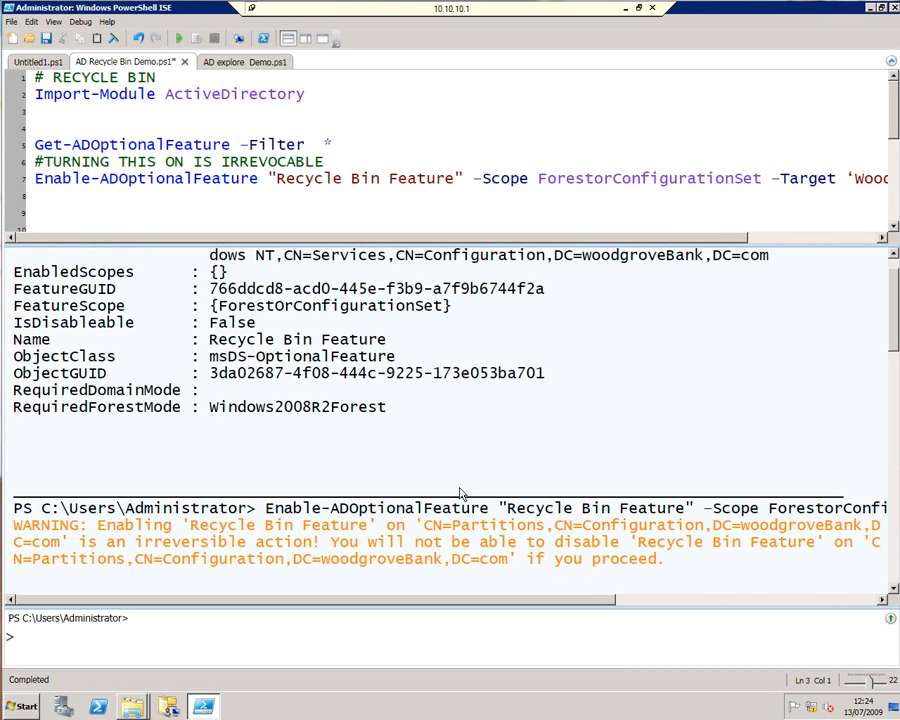
mouse_move(344, 150)
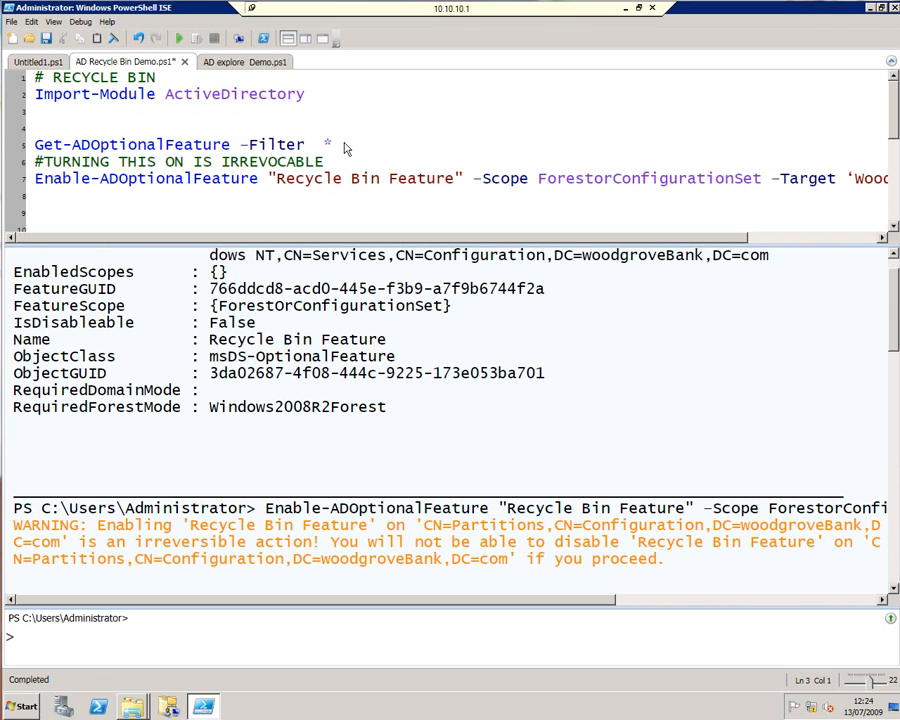
triple_click(170, 144)
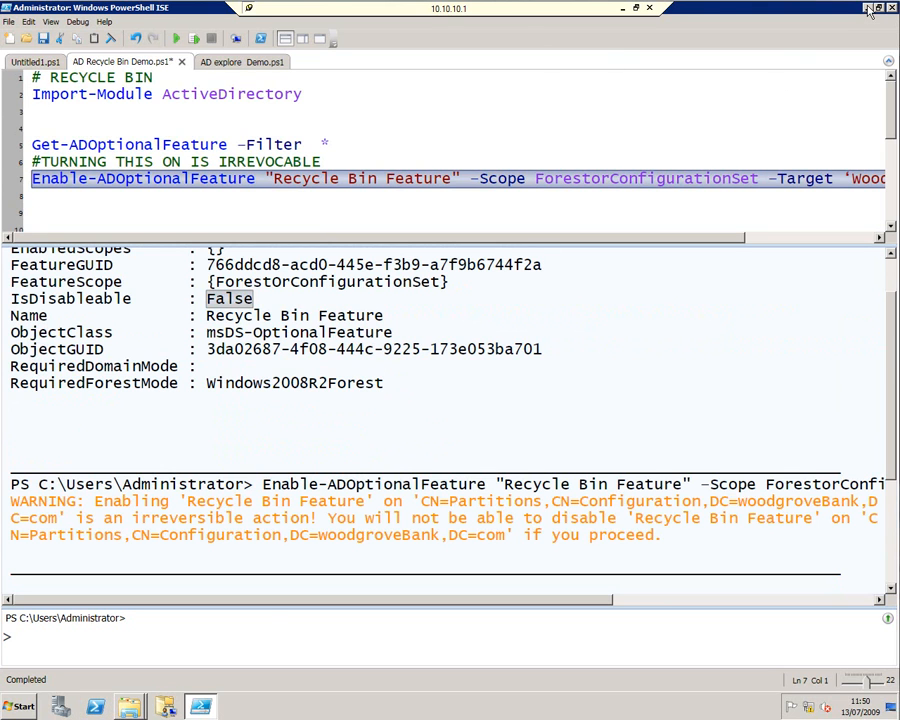
Launch Active Directory Users and Computers from Administrative Tools and show the woodgroveBank.com Computers container.
left_click(18, 706)
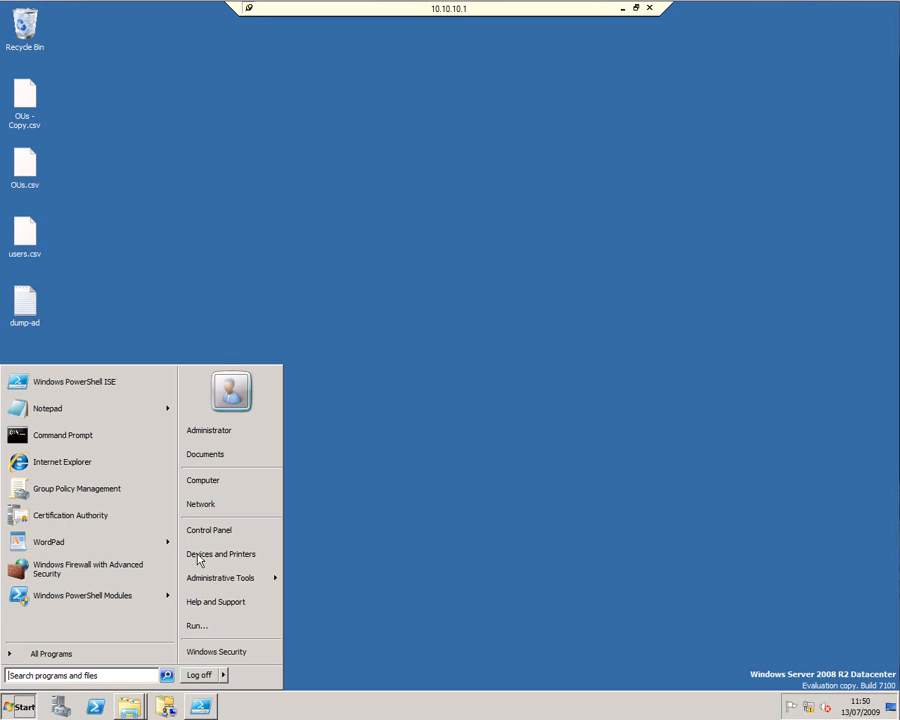
left_click(220, 578)
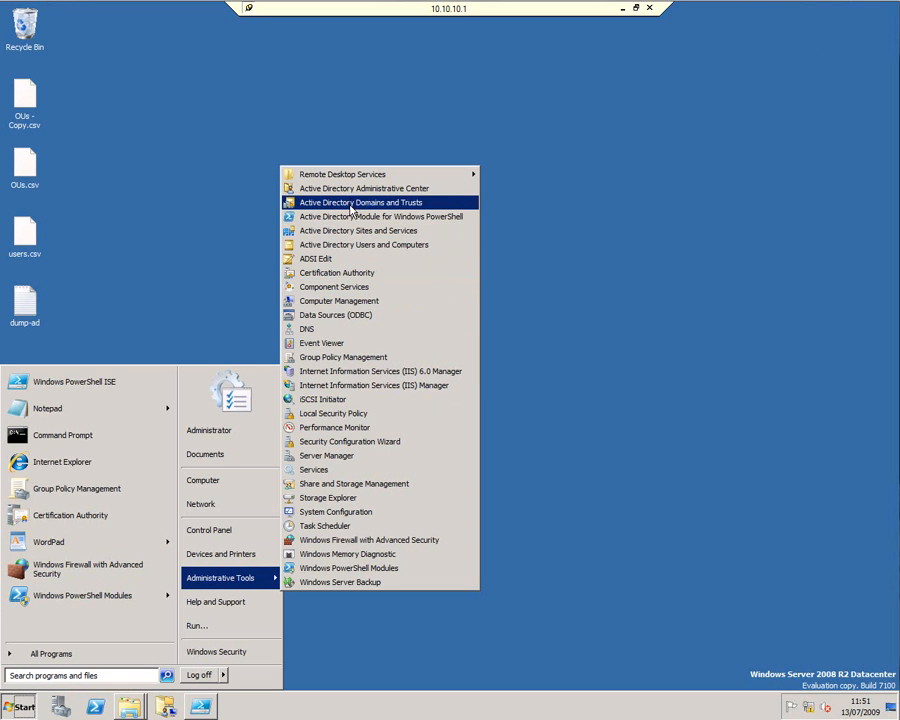
mouse_move(364, 244)
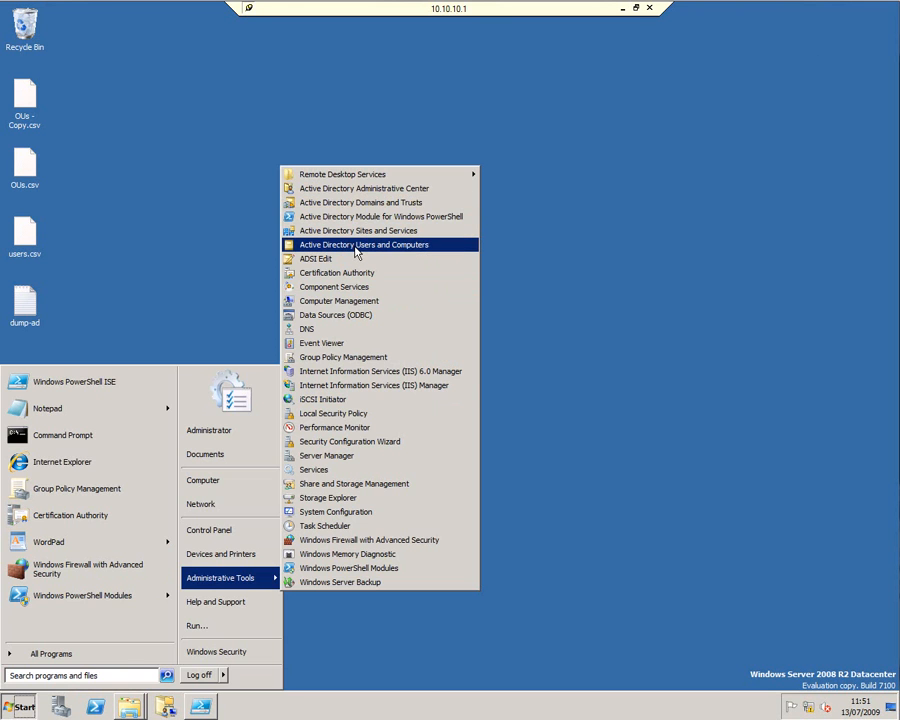
left_click(364, 244)
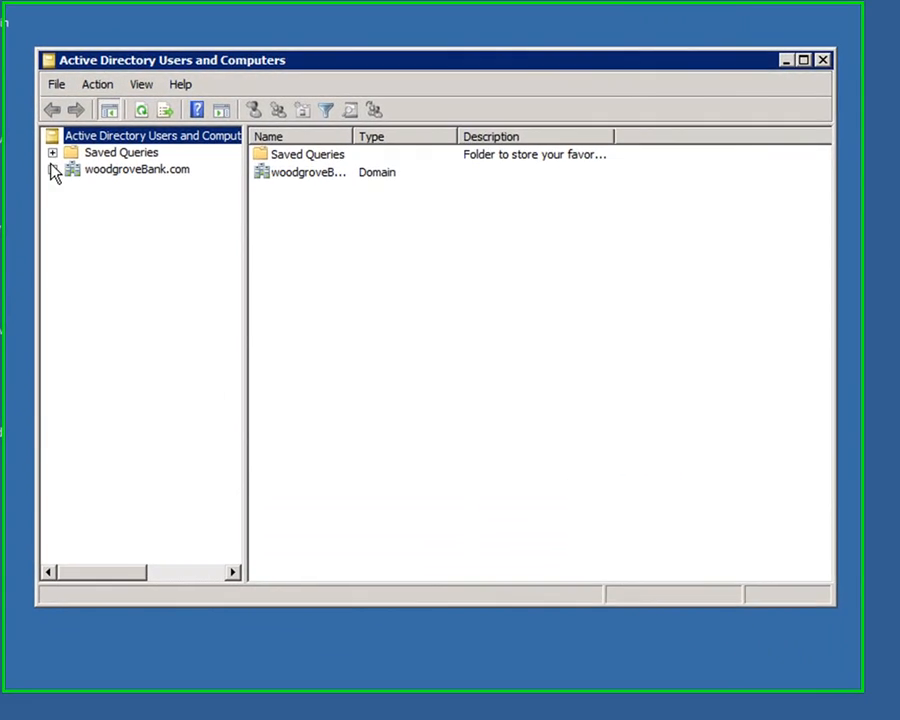
left_click(52, 168)
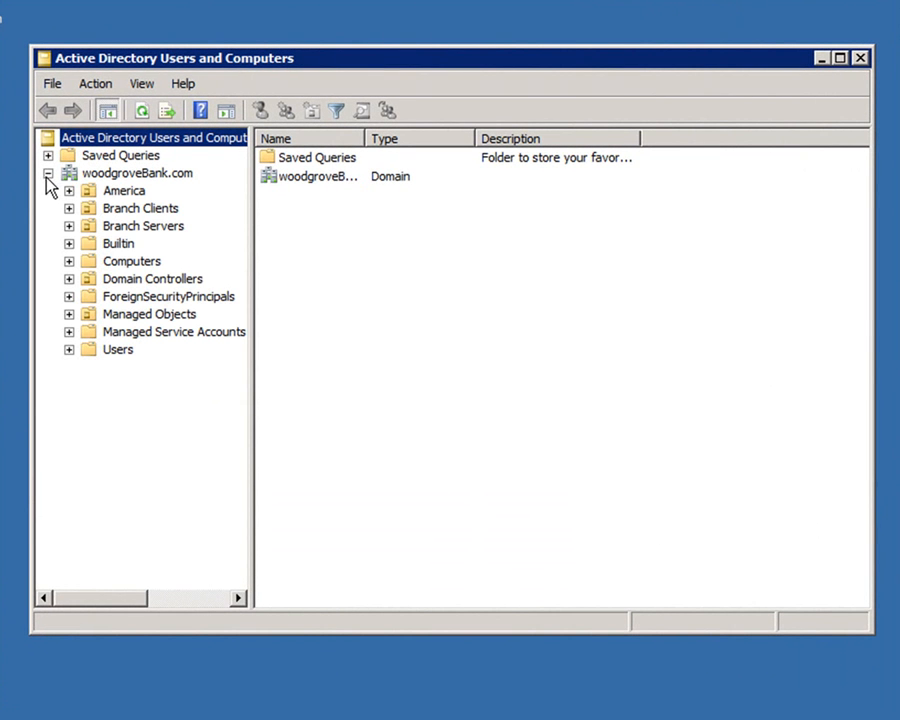
mouse_move(130, 290)
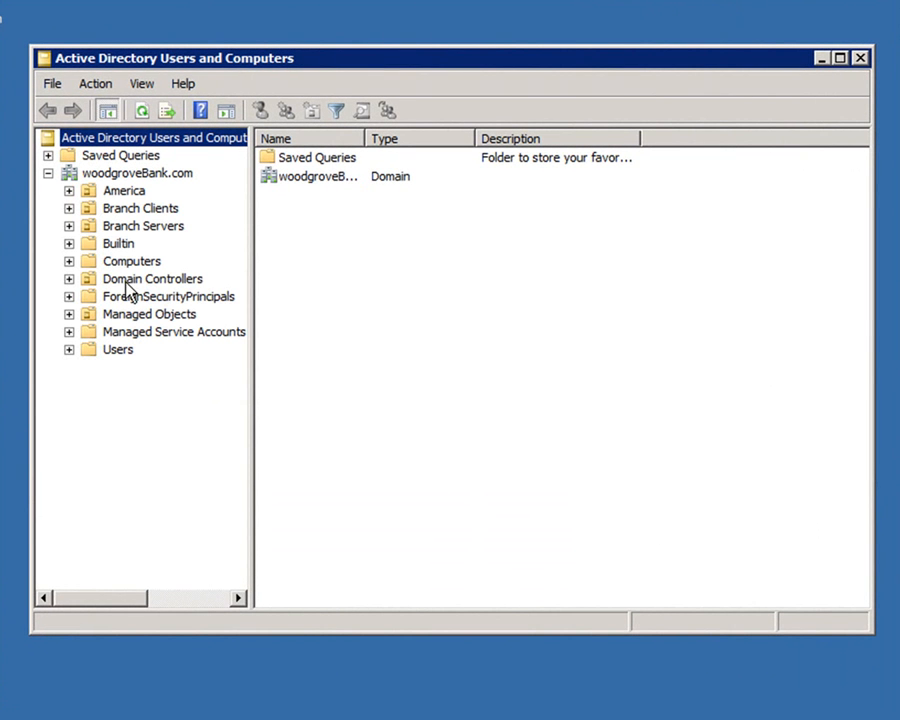
left_click(132, 260)
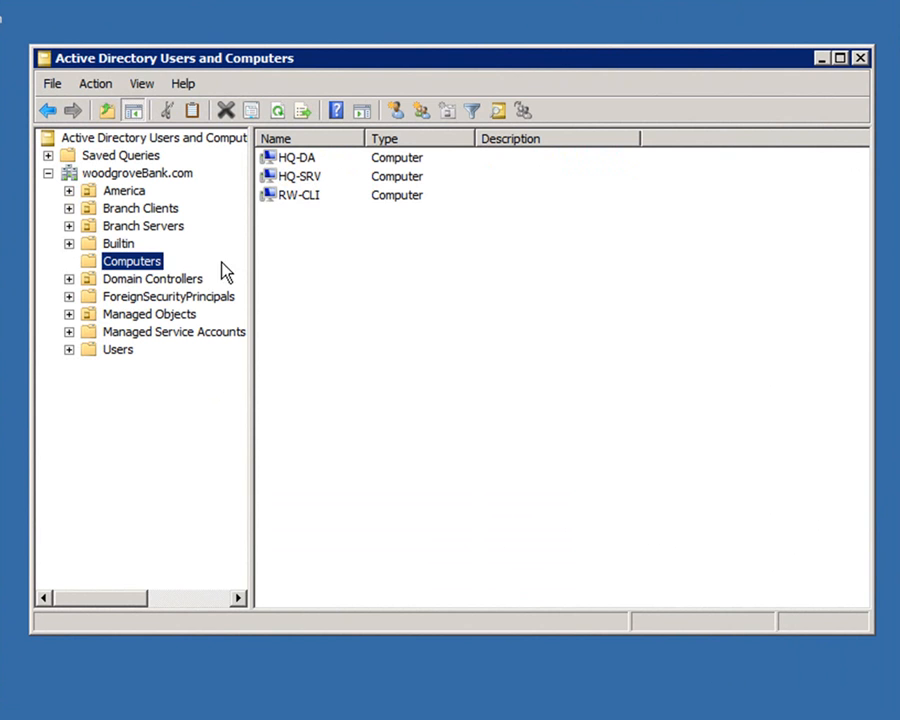
Delete the RW-CLI computer object, leaving HQ-DA and HQ-SRV.
left_click(300, 196)
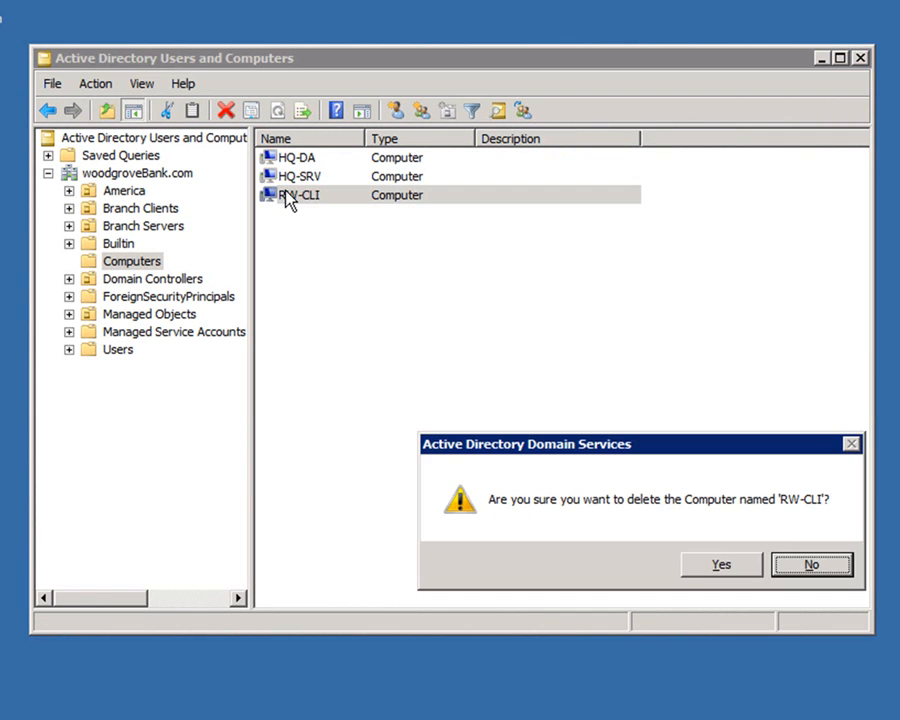
left_click(720, 564)
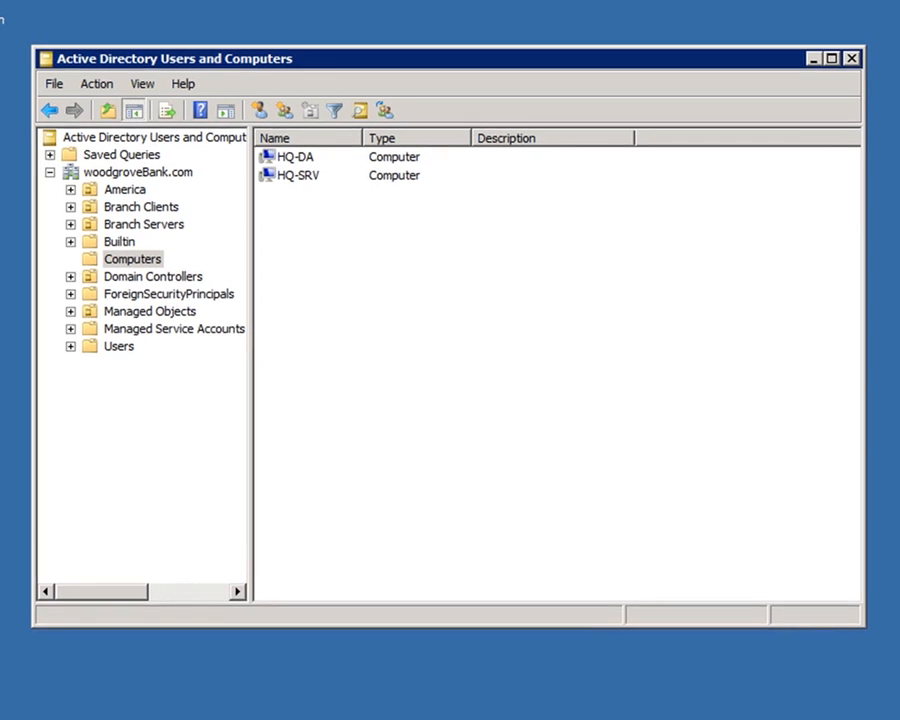
Run Get-ADObject for RW-CLI with -IncludeDeletedObjects, finding it Deleted with last parent Computers.
left_click(828, 56)
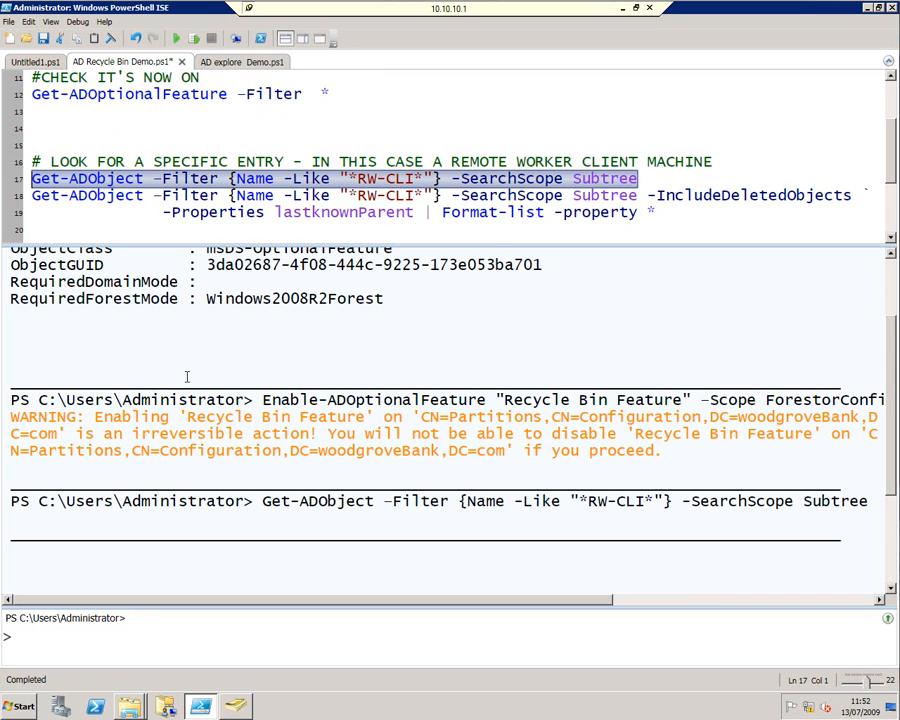
mouse_move(788, 310)
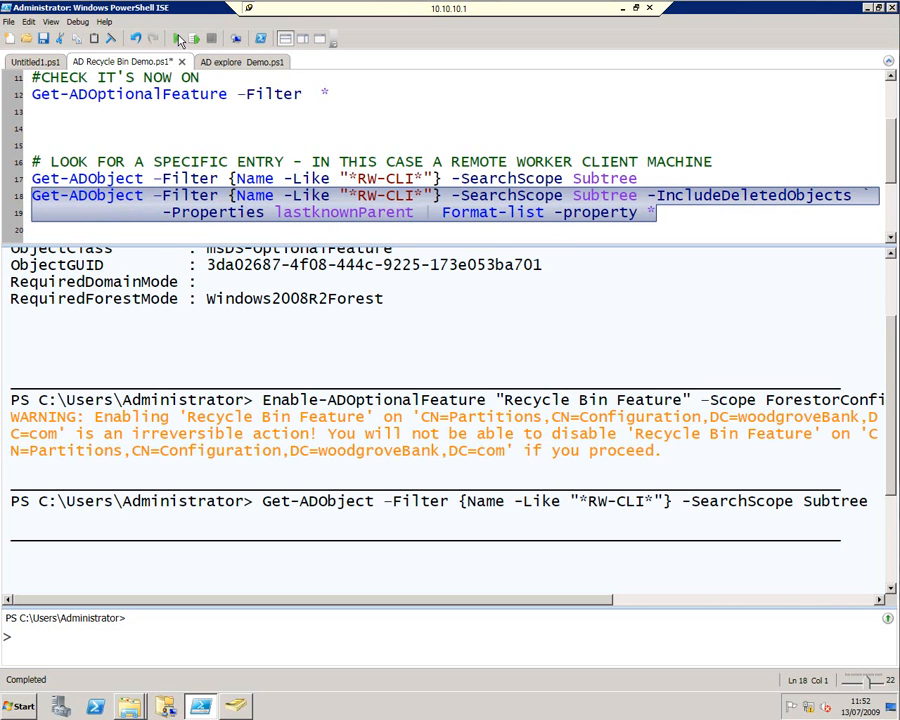
left_click(196, 38)
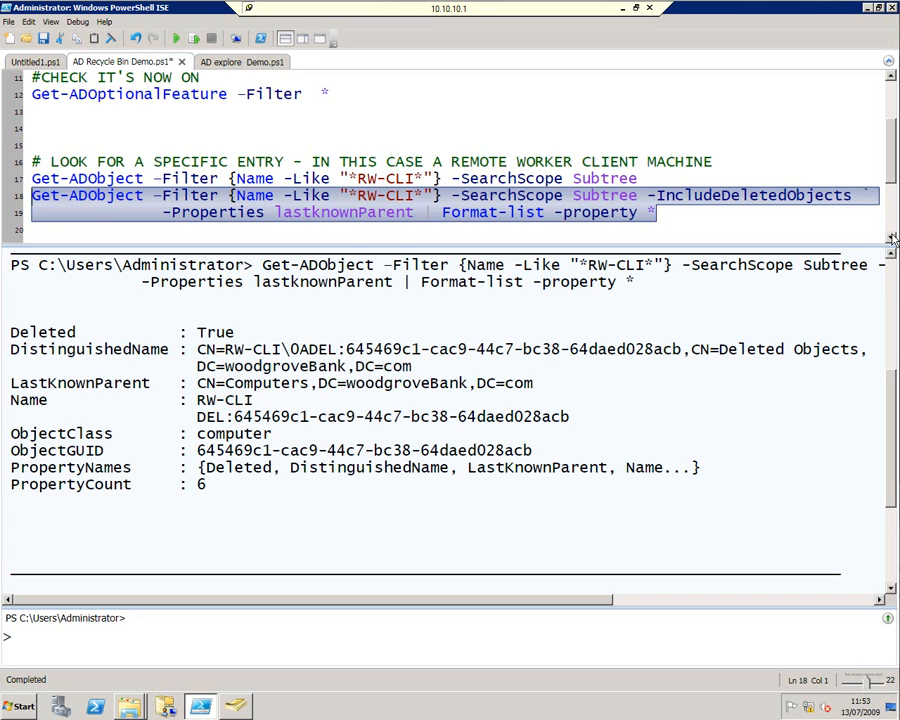
mouse_move(876, 156)
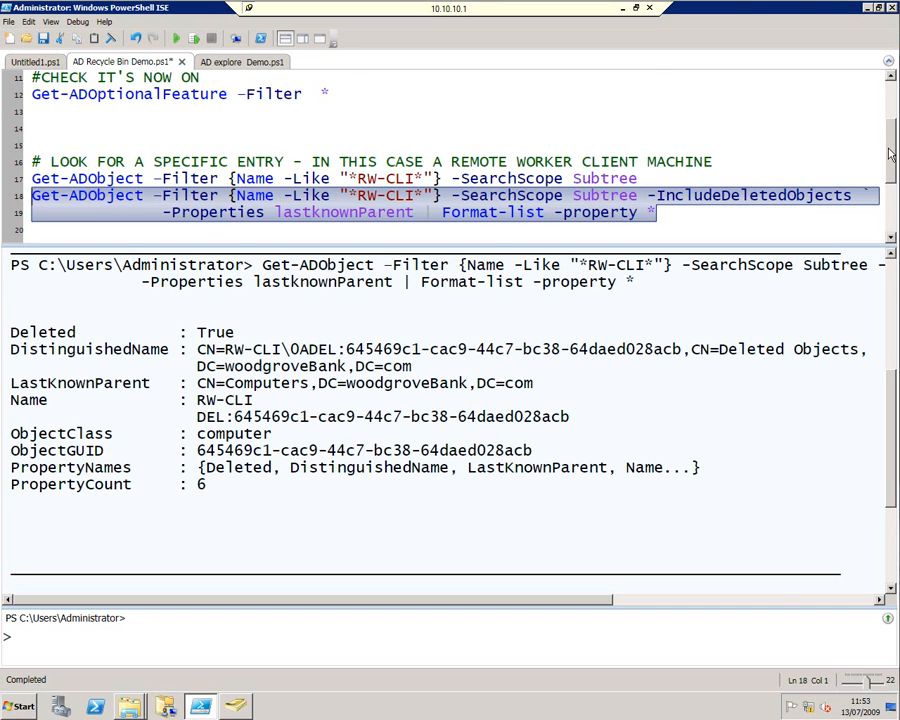
Run the Get-ADObject ... -IncludeDeletedObjects | Restore-ADObject pipeline to restore RW-CLI.
scroll("down", 3)
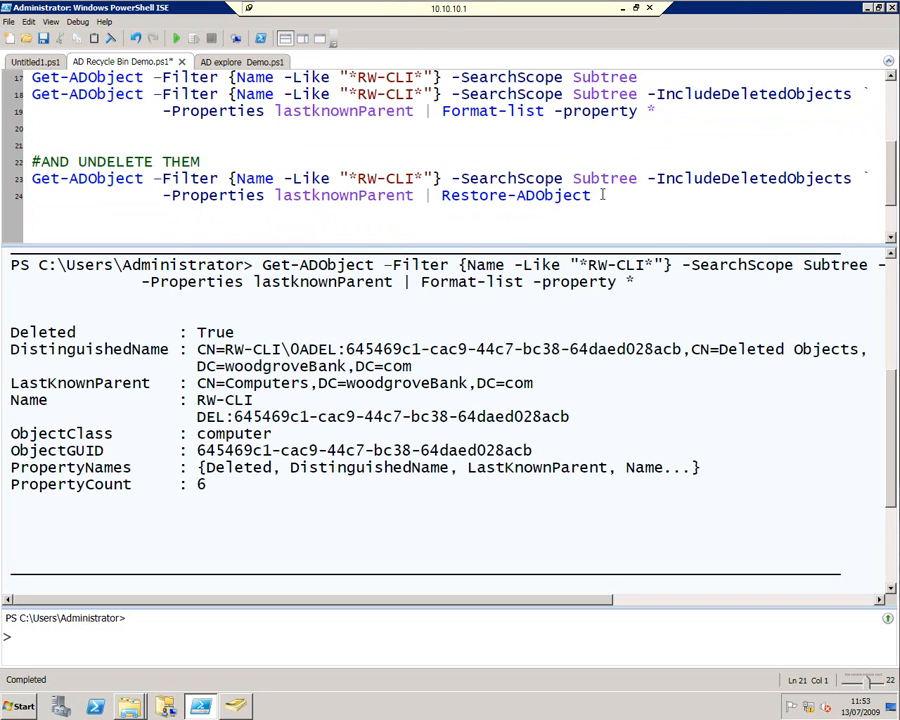
left_click(596, 196)
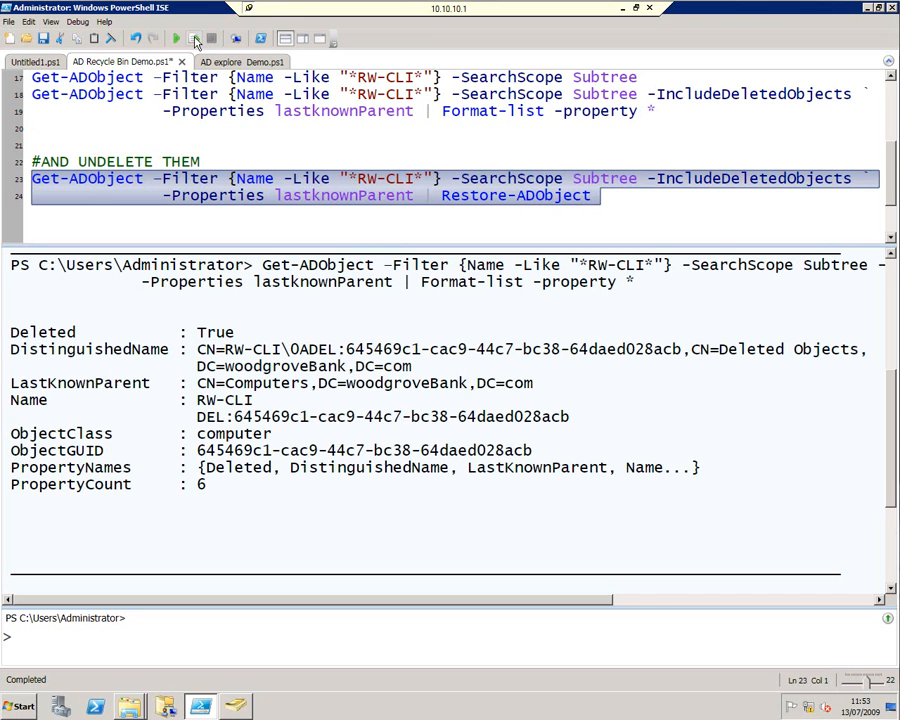
left_click(196, 40)
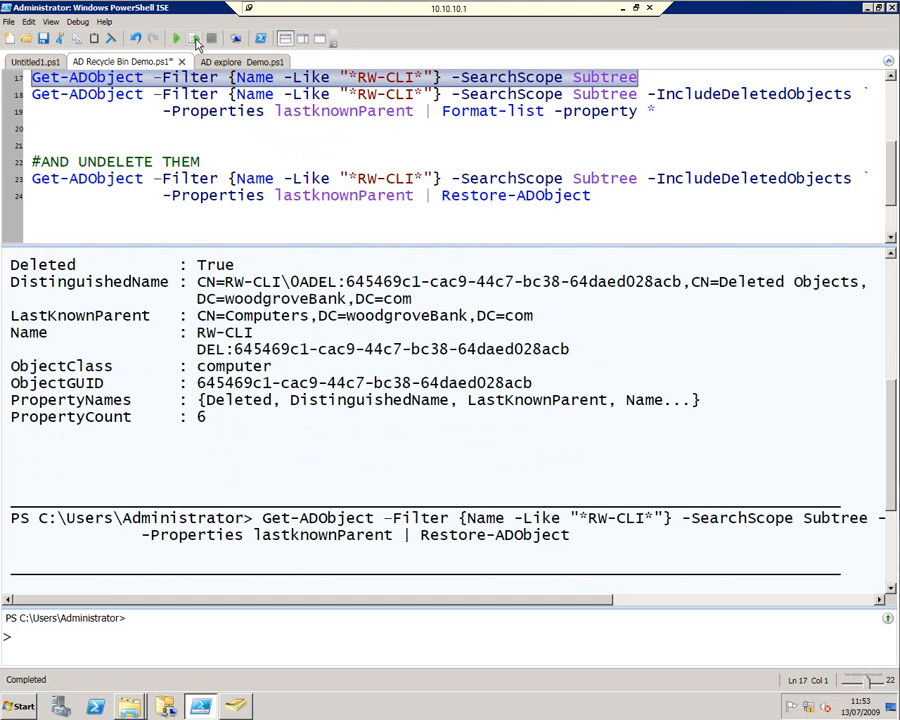
left_click(176, 38)
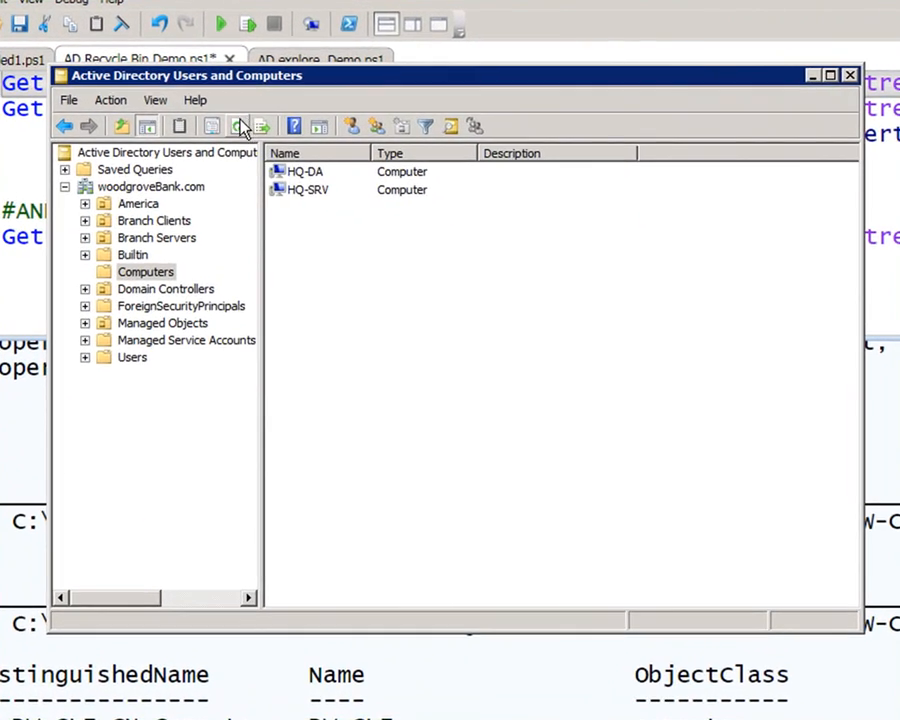
Refresh the Computers container so RW-CLI reappears beside HQ-DA and HQ-SRV.
left_click(238, 124)
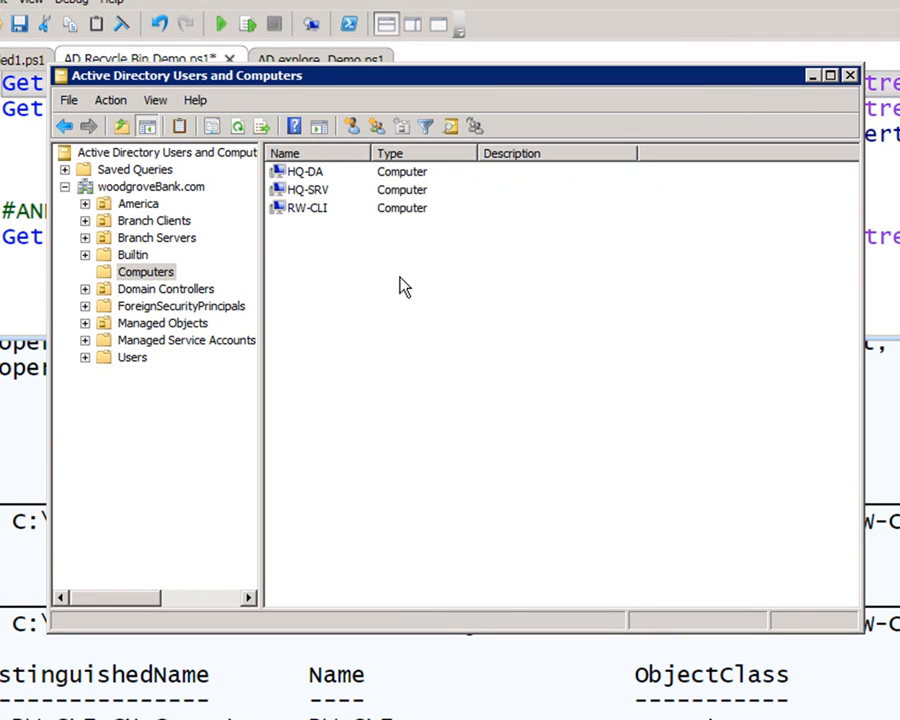